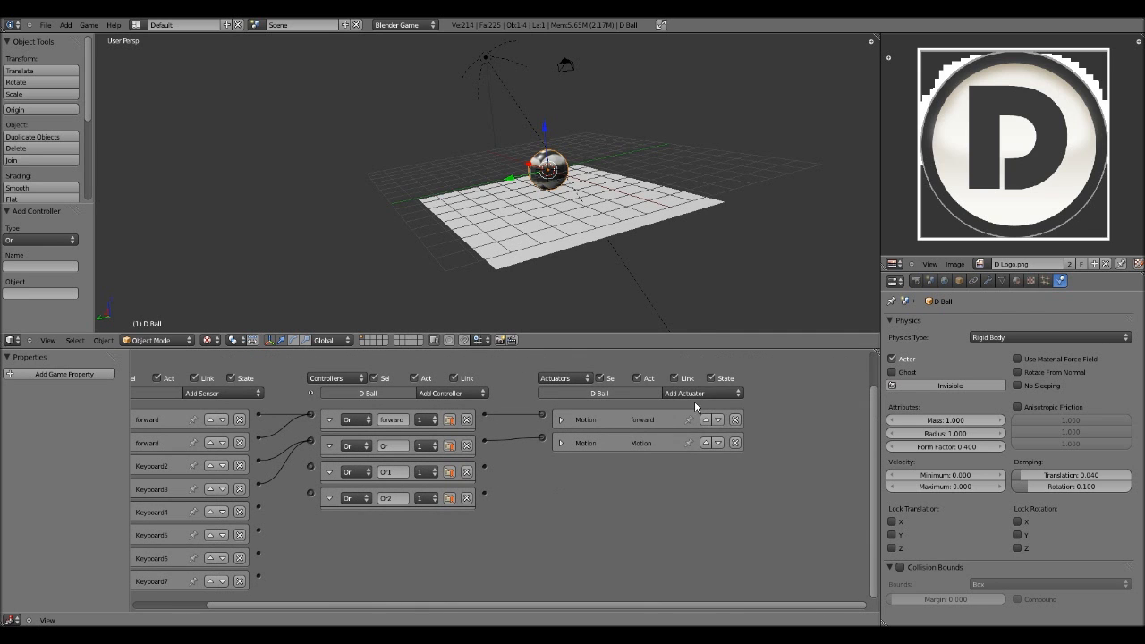
# Add a third Motion actuator to the ball's keyboard-driven game logic.
pyautogui.click(683, 394)
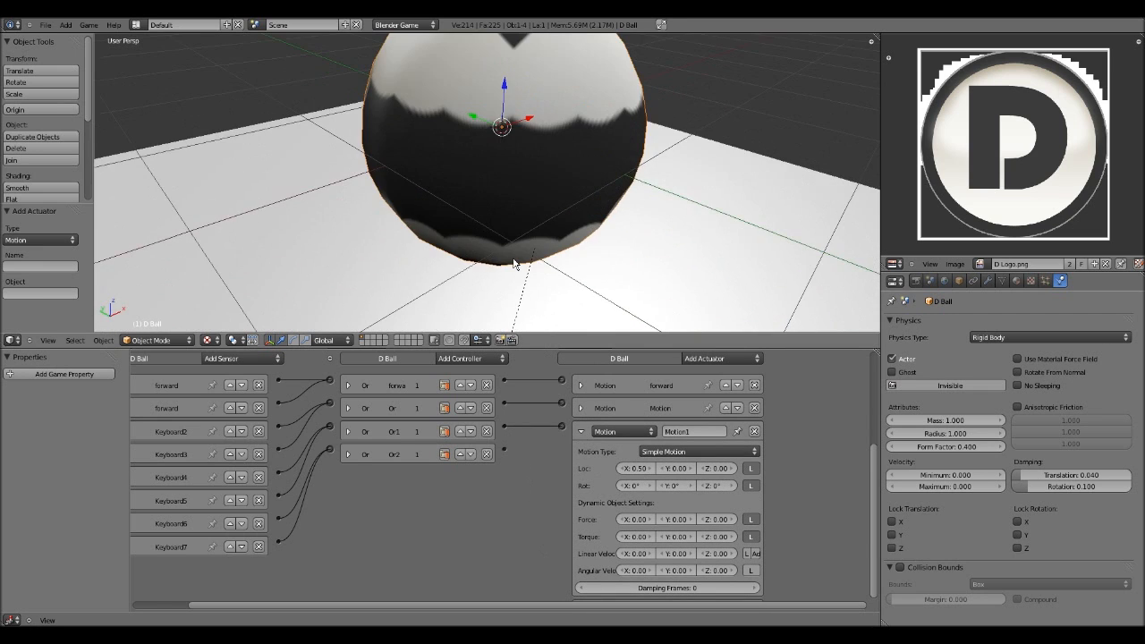
pyautogui.scroll(-3)
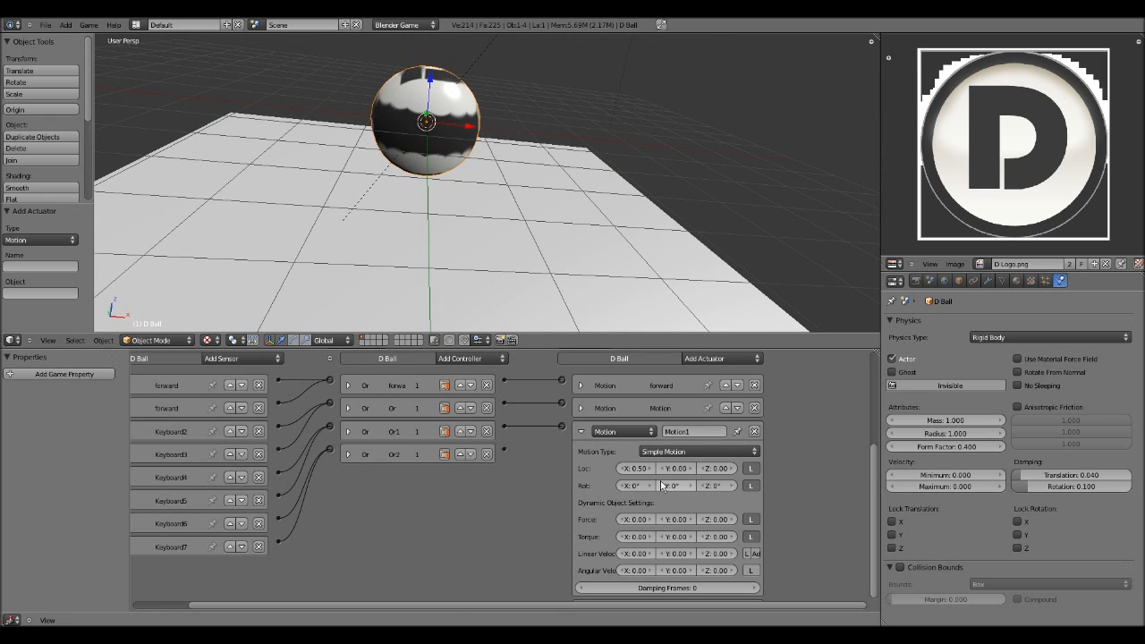
pyautogui.click(673, 484)
pyautogui.write('-5')
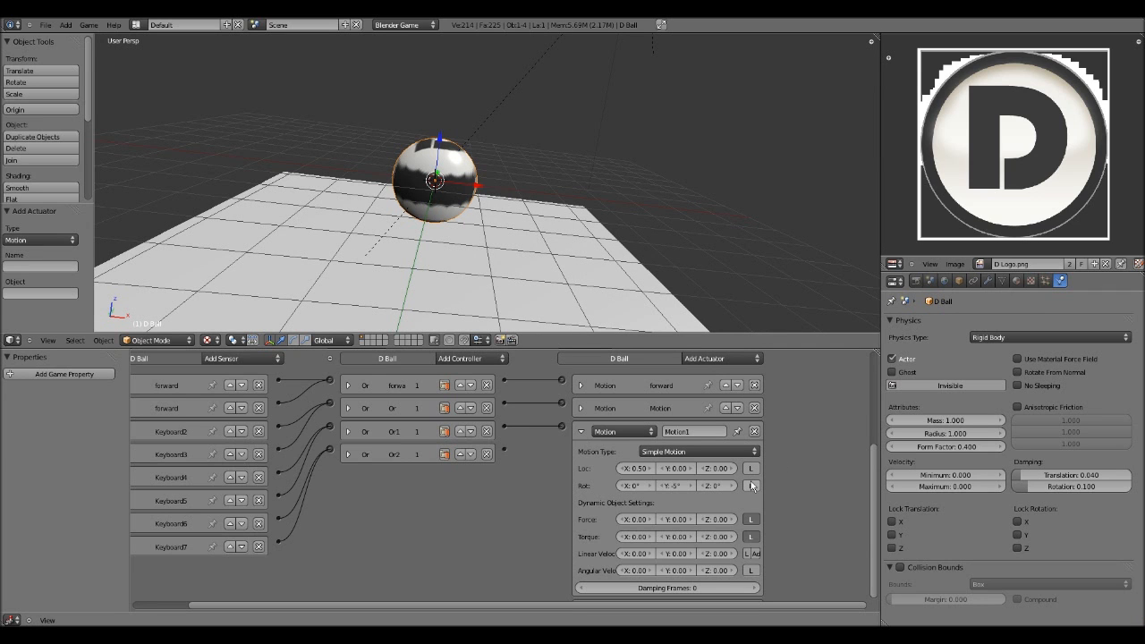
pyautogui.moveTo(592, 356)
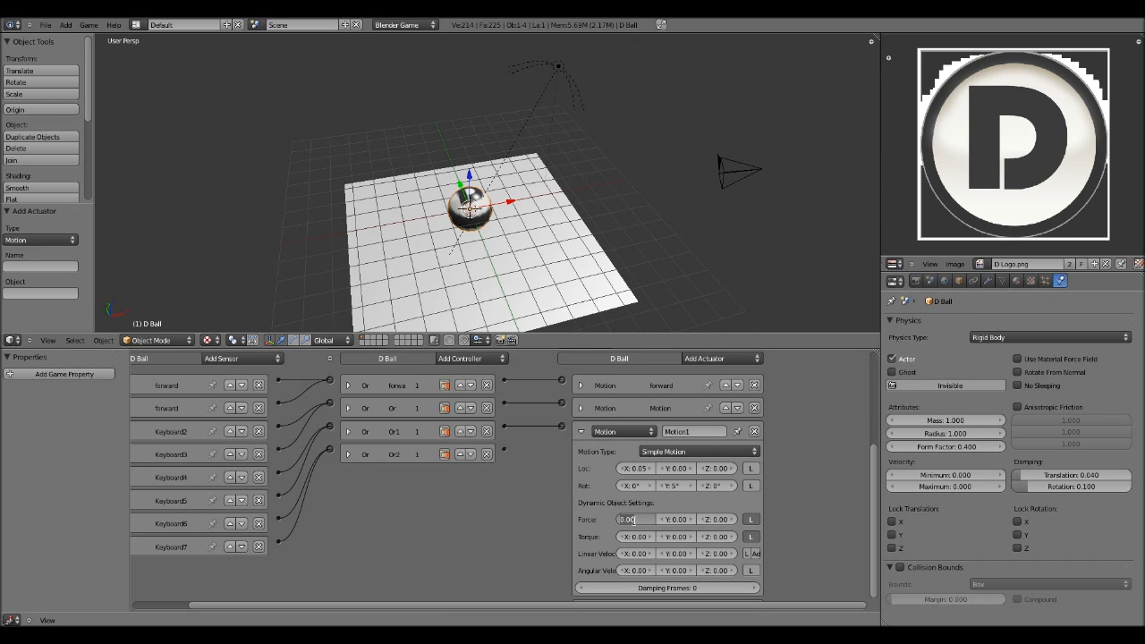
# Give Motion1 a Force X of 10.00 and add a fourth Motion actuator linked to Or2.
pyautogui.write('10.00')
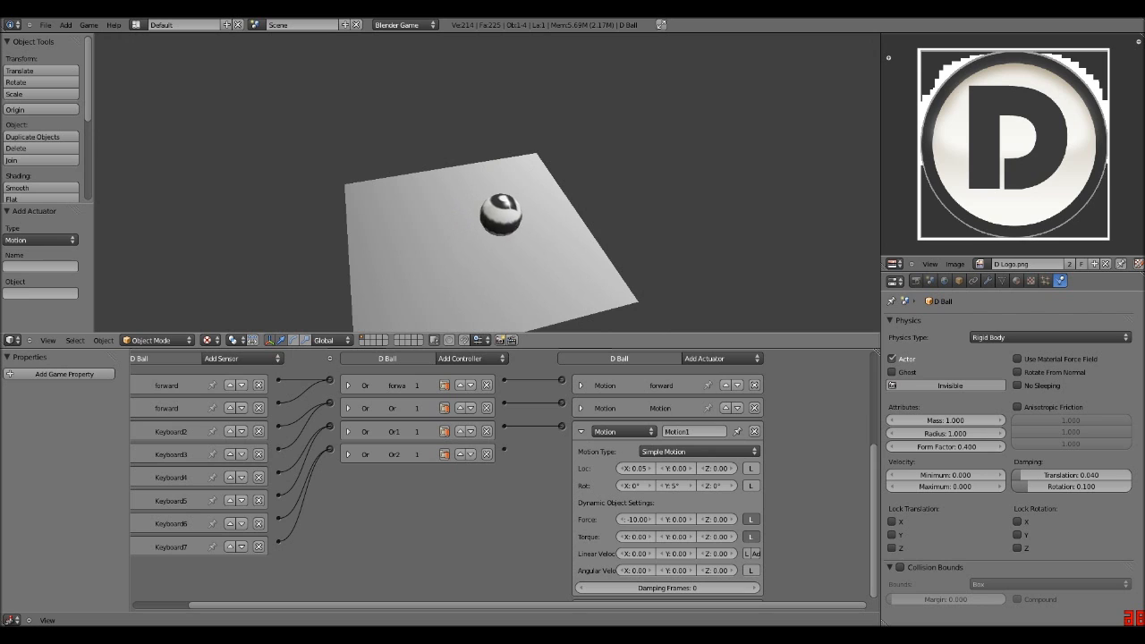
pyautogui.click(501, 211)
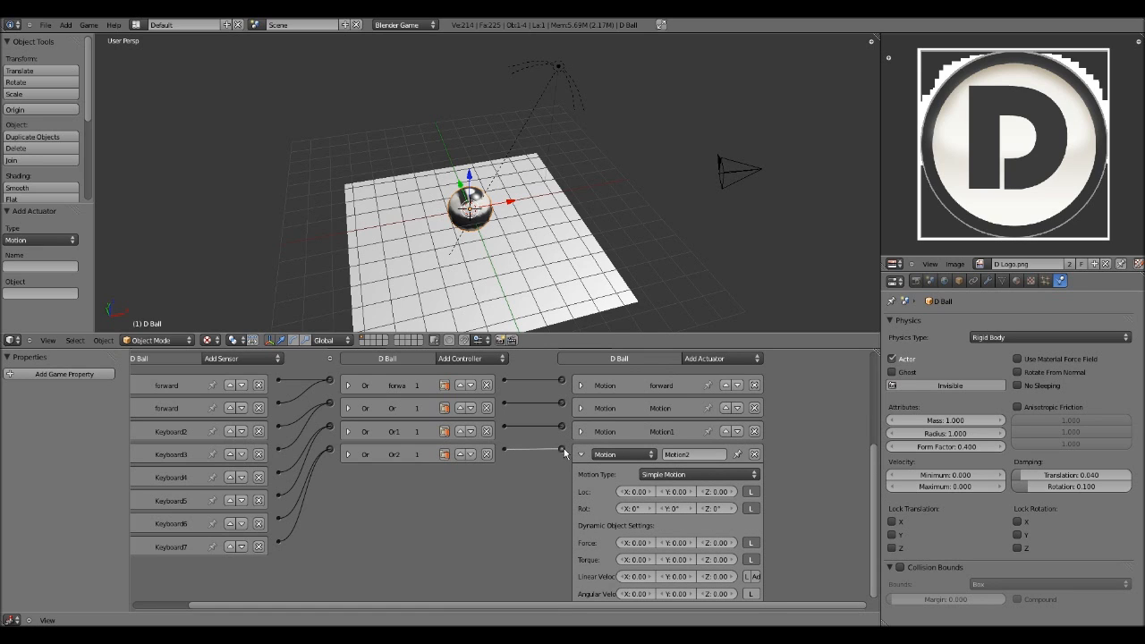
pyautogui.moveTo(676, 492)
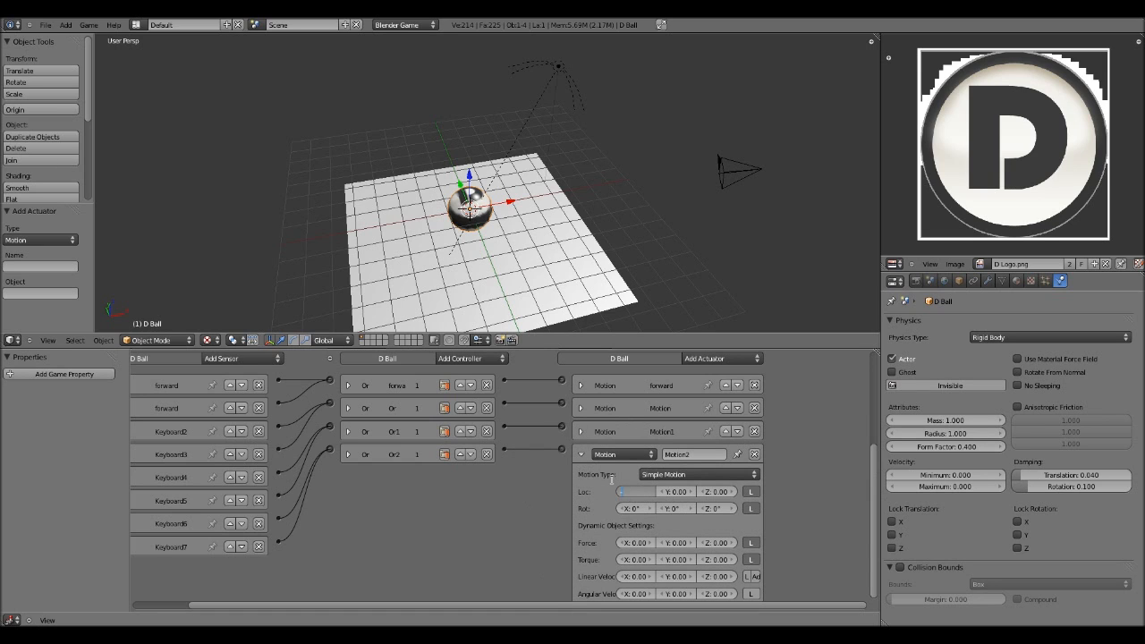
# Enter Motion2's Loc and Rot values for the remaining movement direction.
pyautogui.click(637, 490)
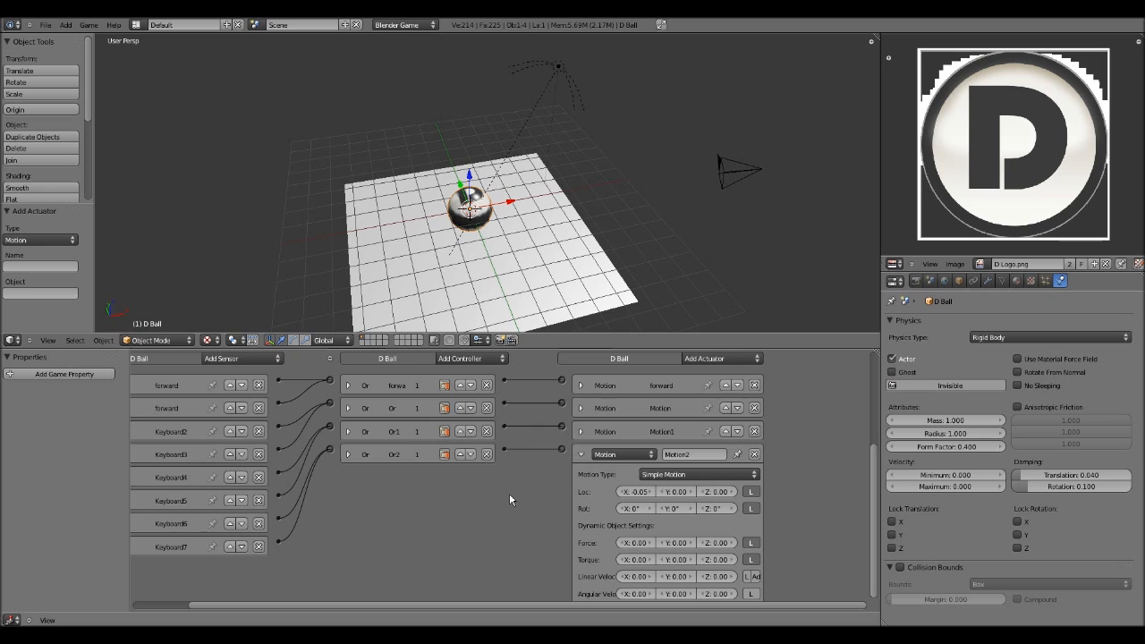
pyautogui.click(675, 509)
pyautogui.write('-5')
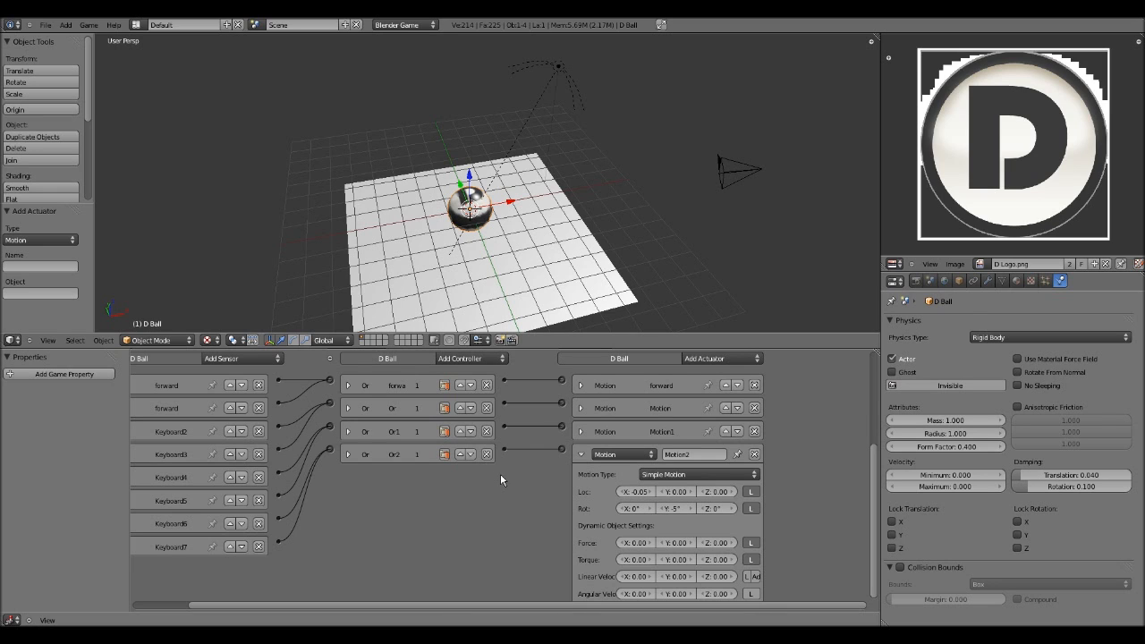
pyautogui.click(636, 542)
pyautogui.write('-1')
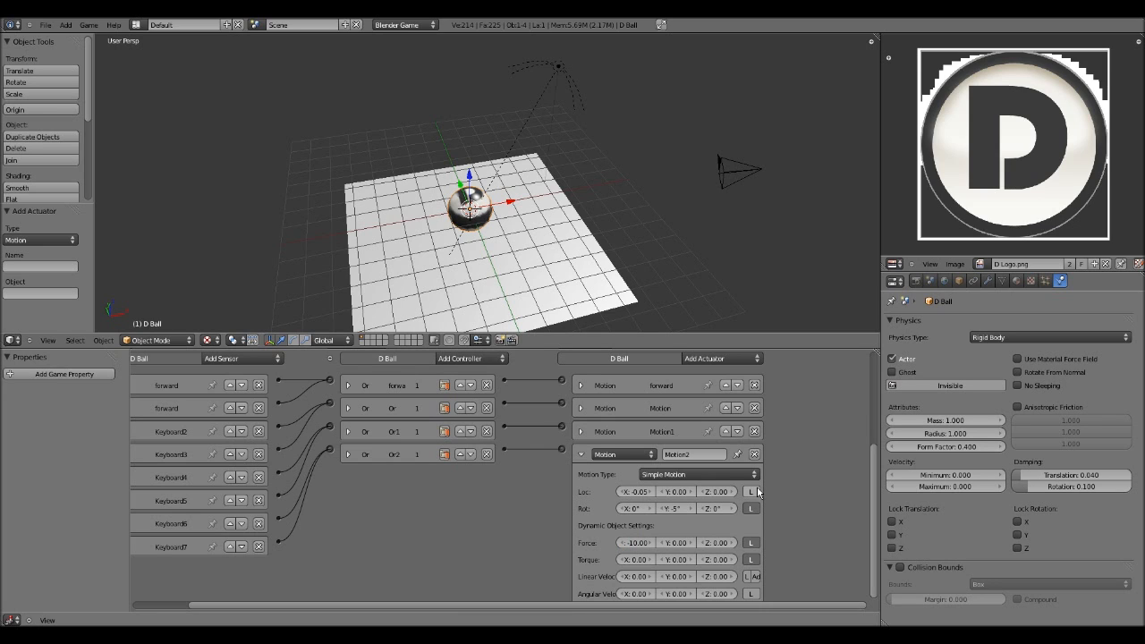
pyautogui.click(580, 455)
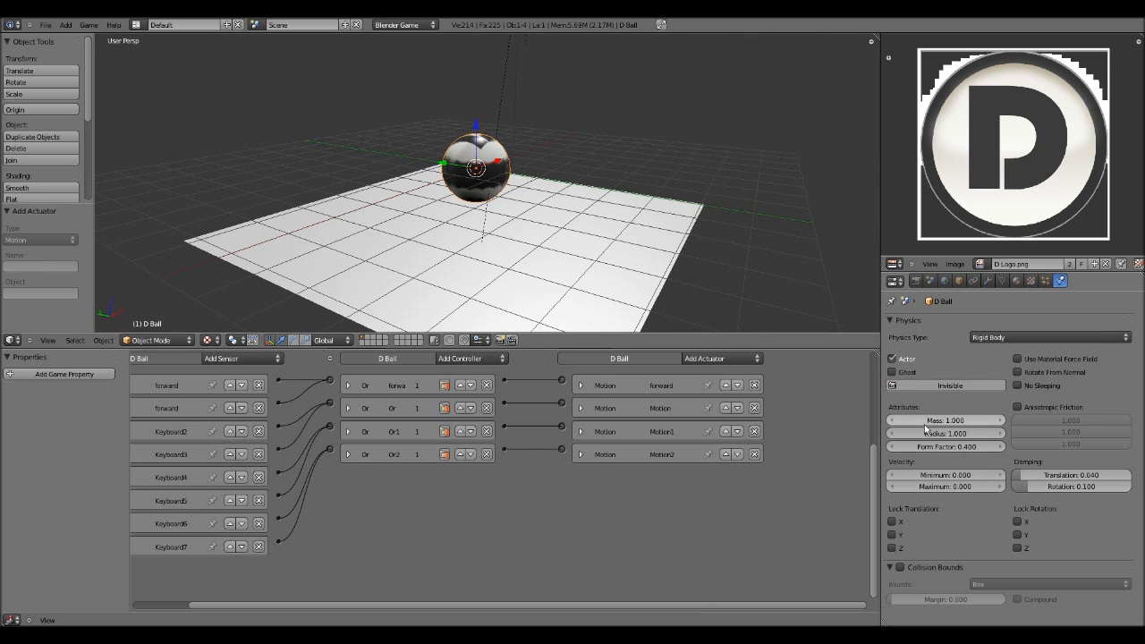
# Raise the ball's rigid-body Mass above 1.000 in the Physics properties.
pyautogui.click(945, 418)
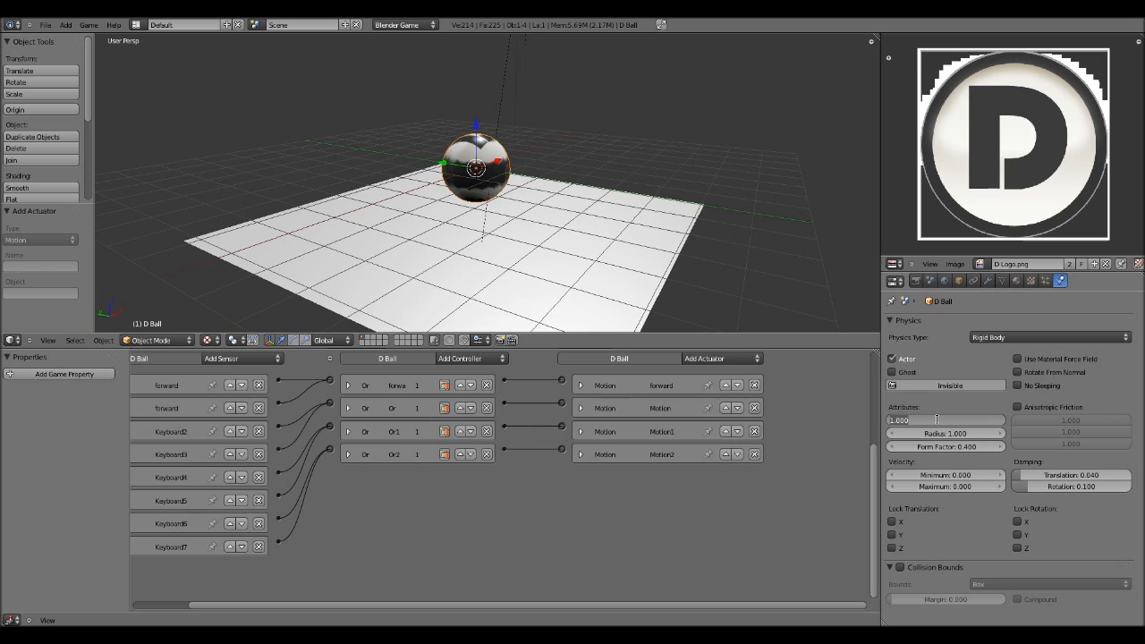